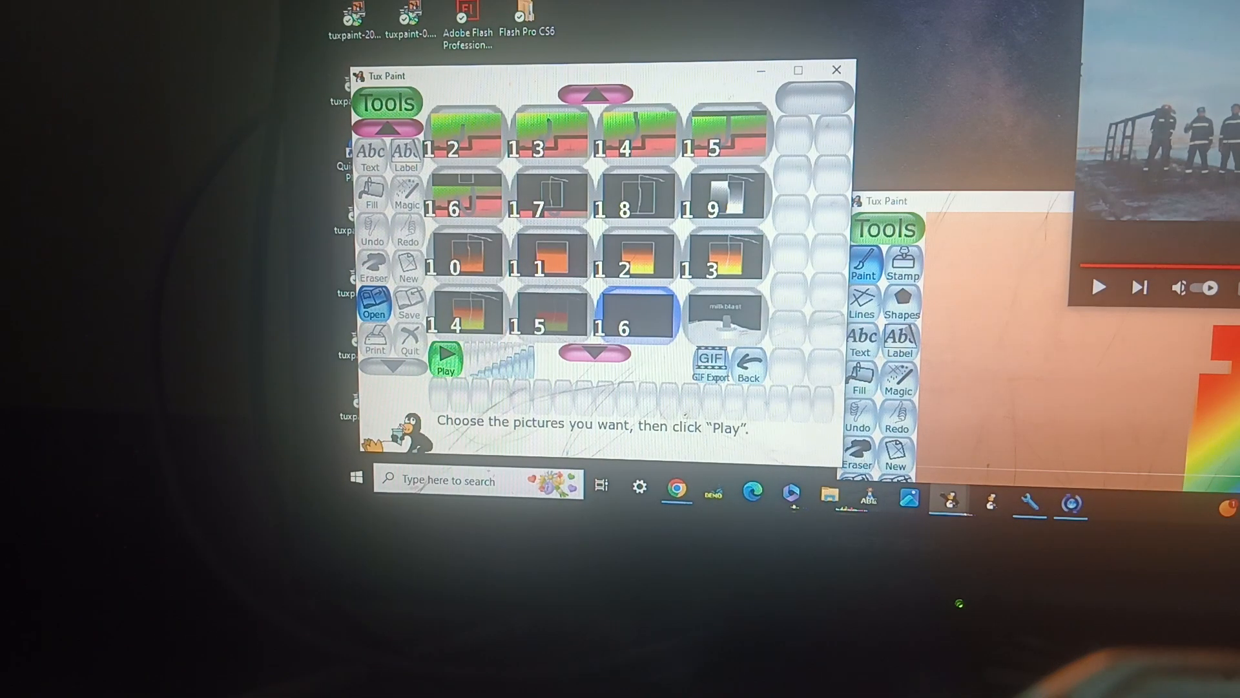
Play the slideshow and advance past the logo and 'the drake show' title slide
{"action": "left_click", "coordinate": [445, 360]}
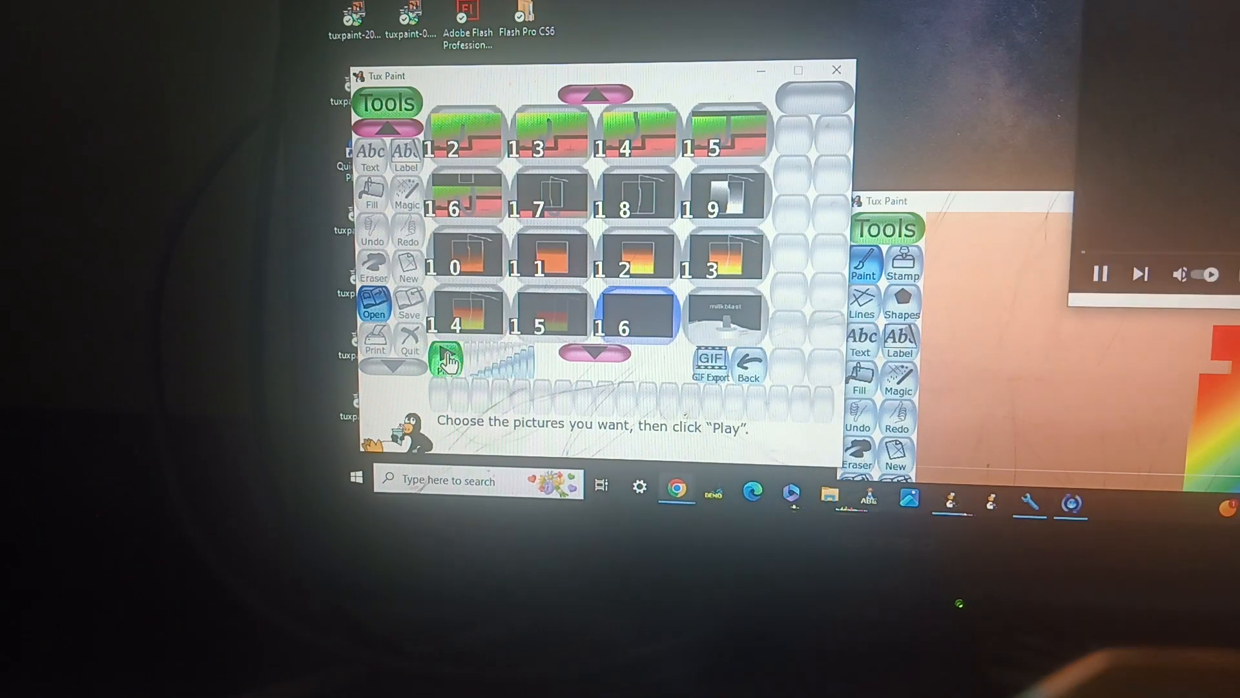
{"action": "left_click", "coordinate": [446, 361]}
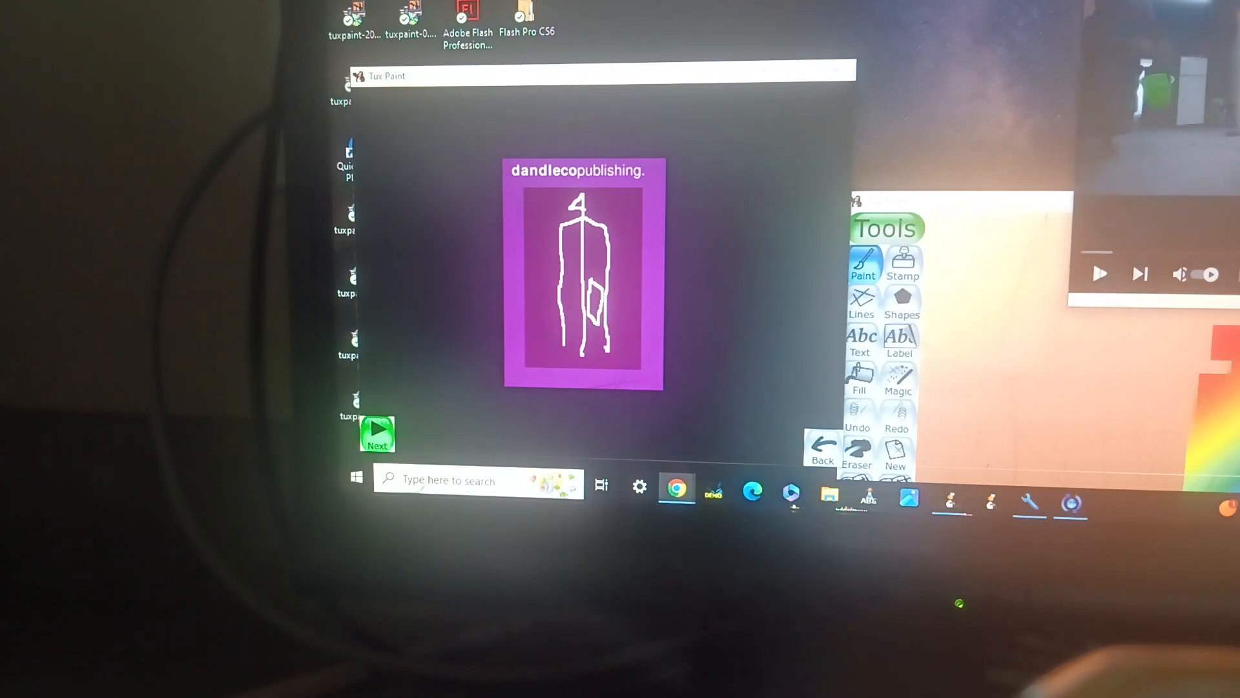
{"action": "mouse_move", "coordinate": [678, 85]}
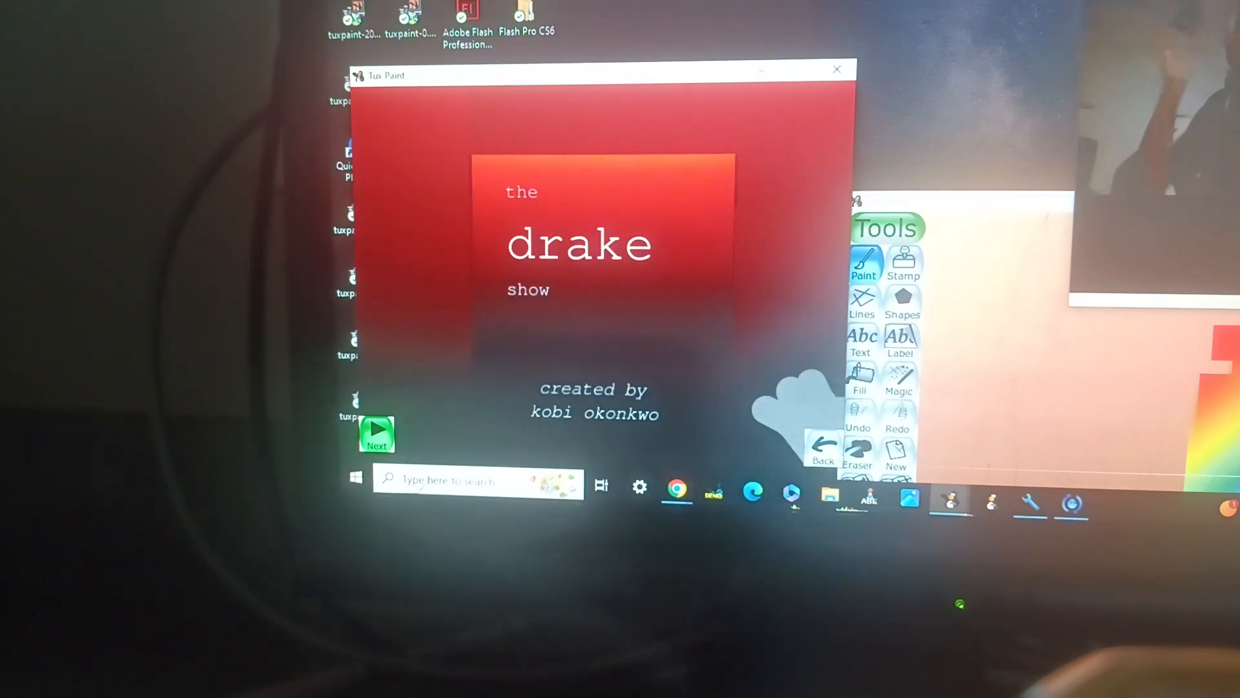
{"action": "left_click", "coordinate": [376, 432]}
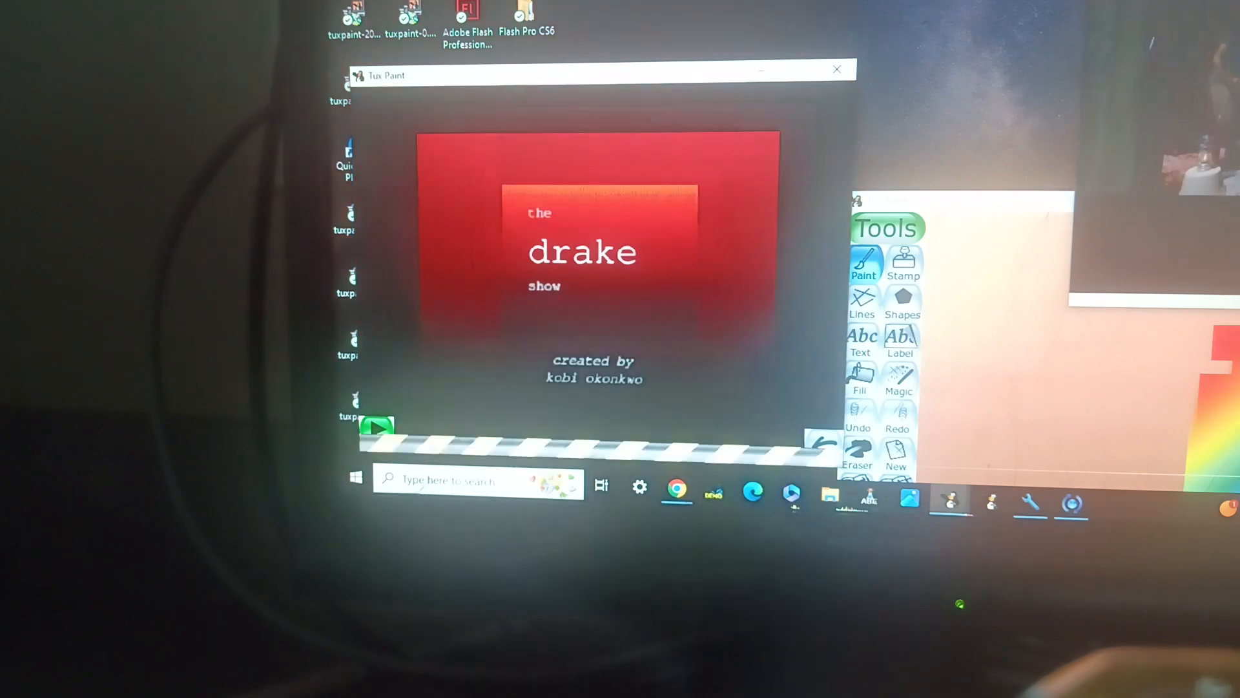
{"action": "left_click", "coordinate": [377, 425]}
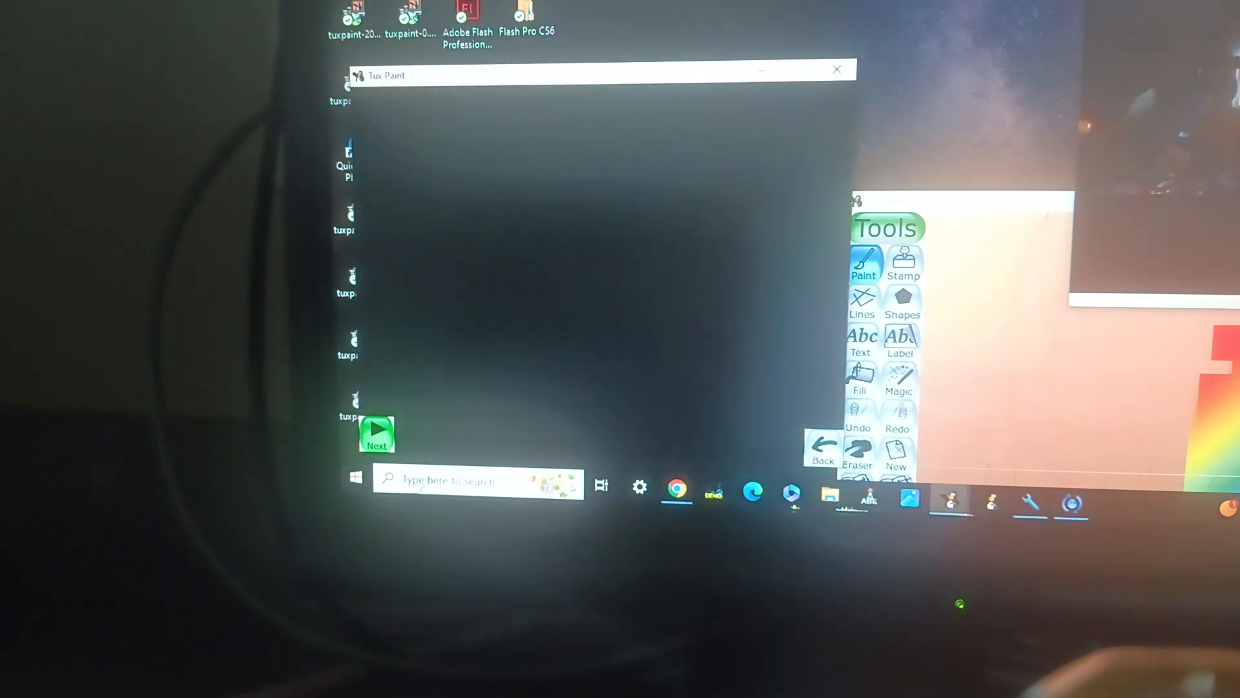
Let the slideshow reach the drawing of the glass of red juice with a straw
{"action": "type", "text": "juice"}
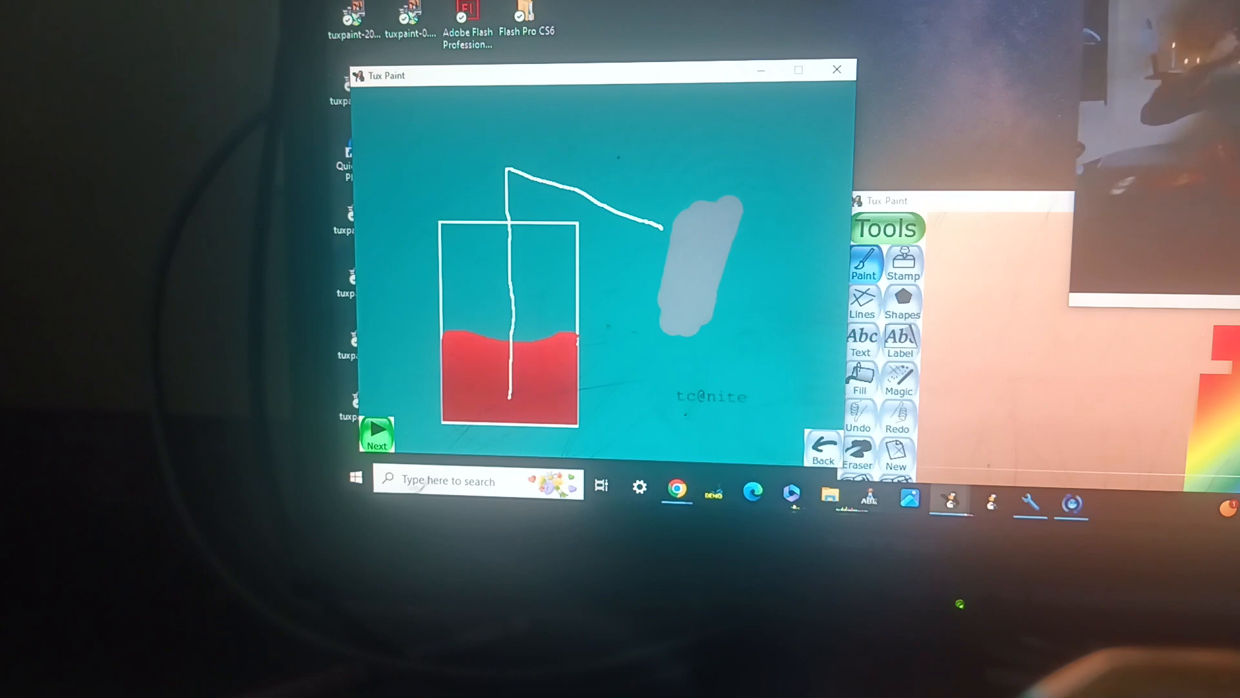
{"action": "mouse_move", "coordinate": [640, 47]}
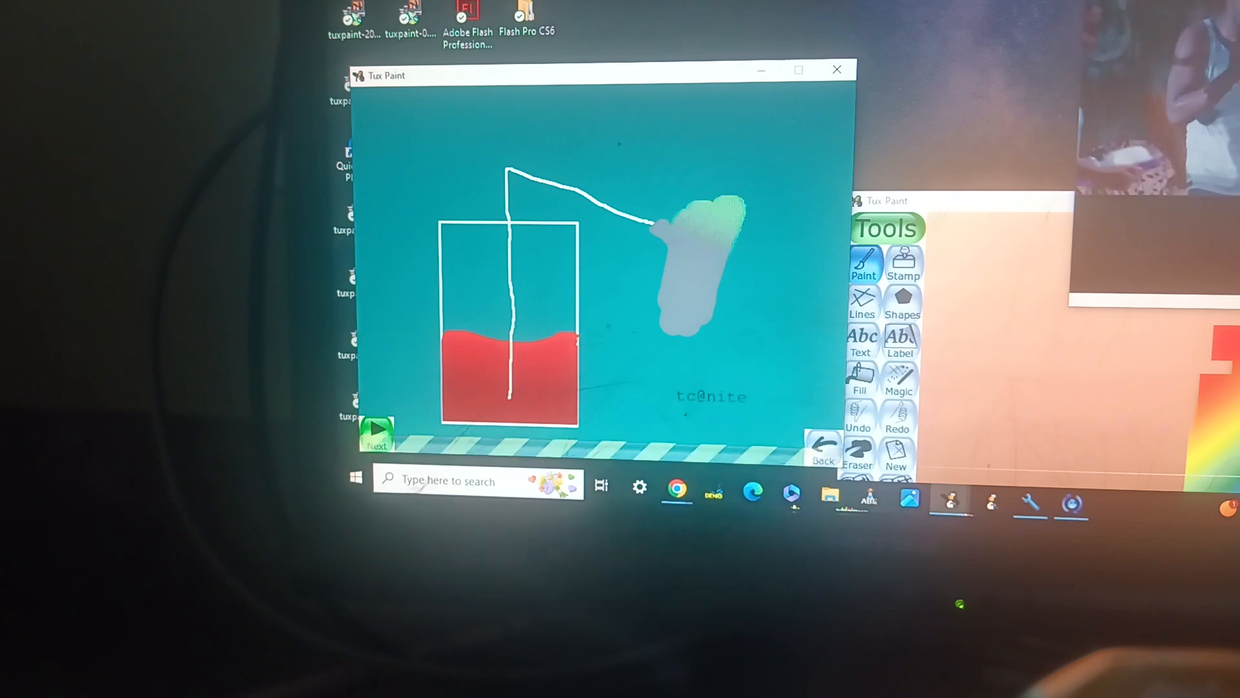
Step through the juice-glass animation frames to the teal scene with the orange stripe
{"action": "left_click", "coordinate": [696, 261]}
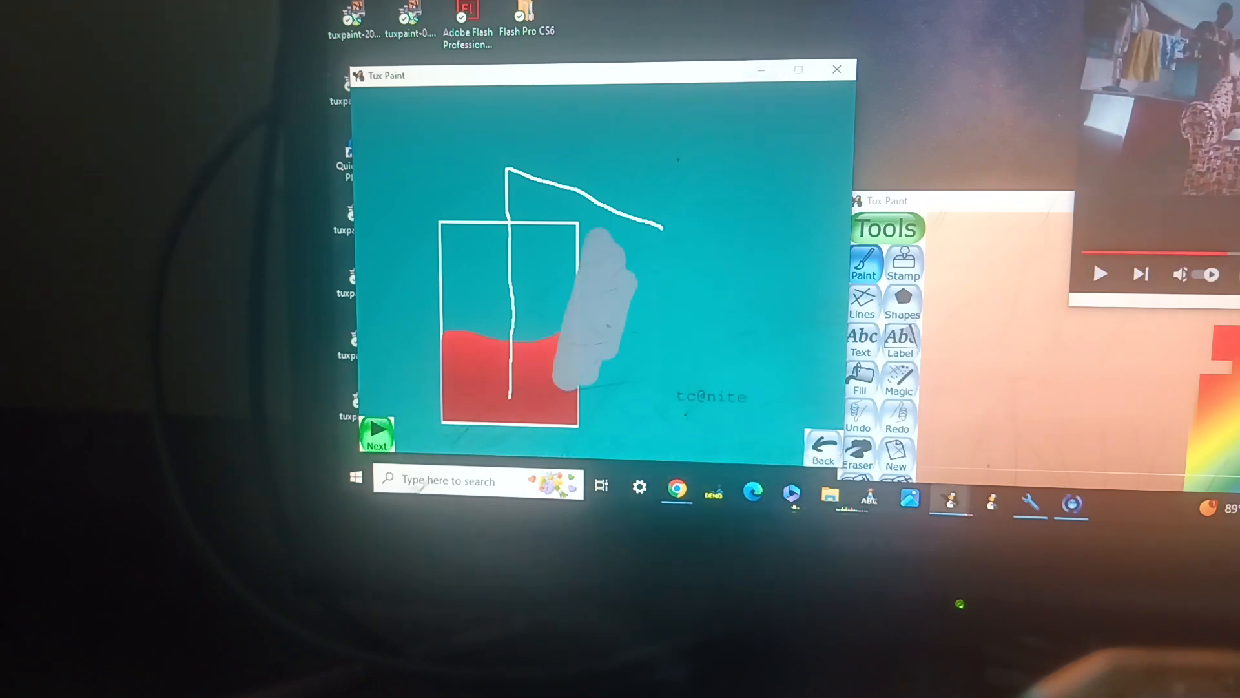
{"action": "left_click", "coordinate": [858, 443]}
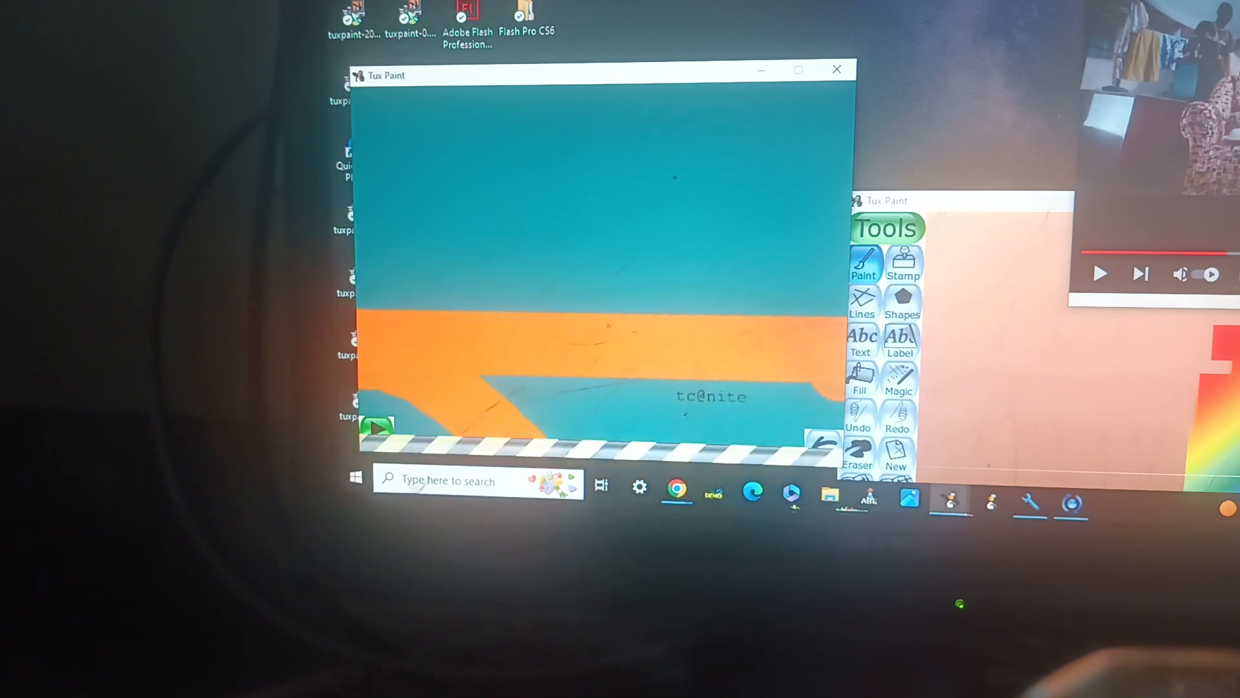
{"action": "left_click_drag", "start_coordinate": [578, 197], "coordinate": [596, 347]}
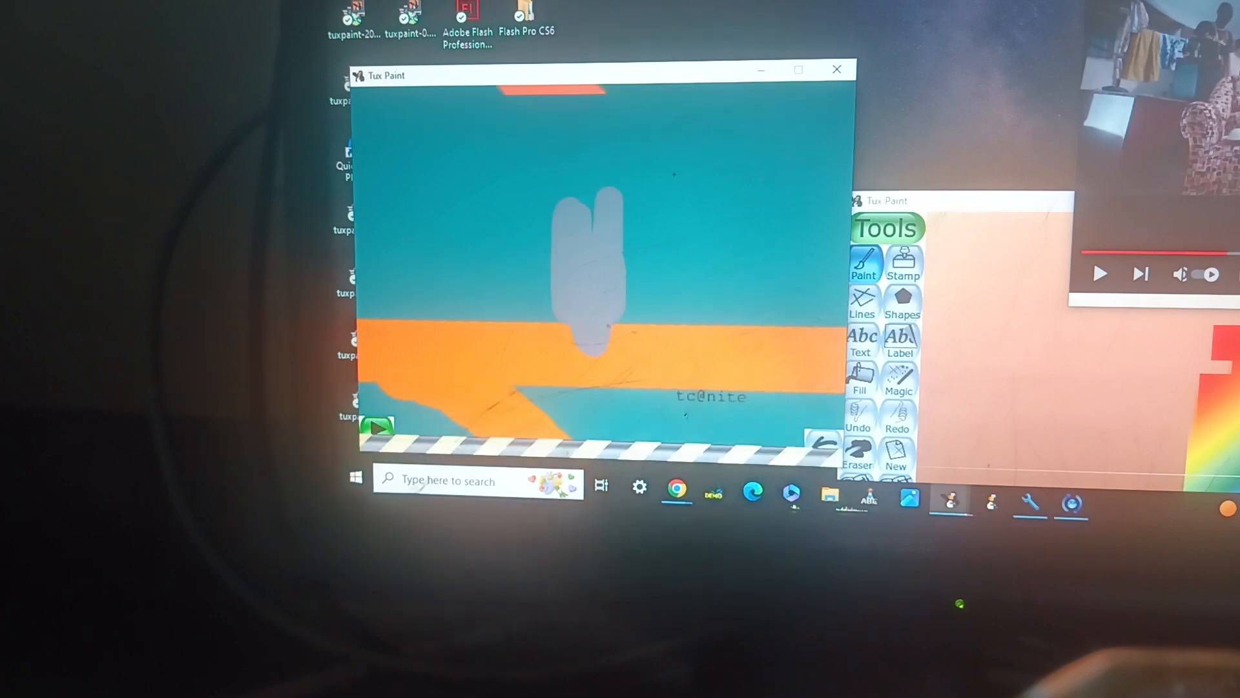